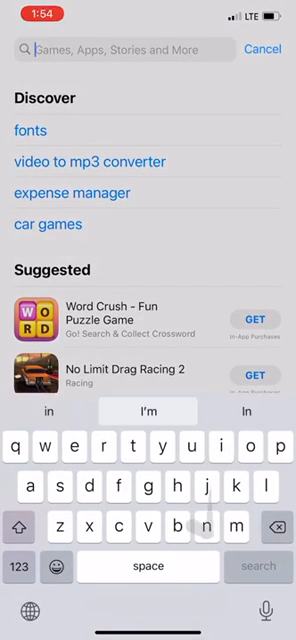
pyautogui.write('Indic')
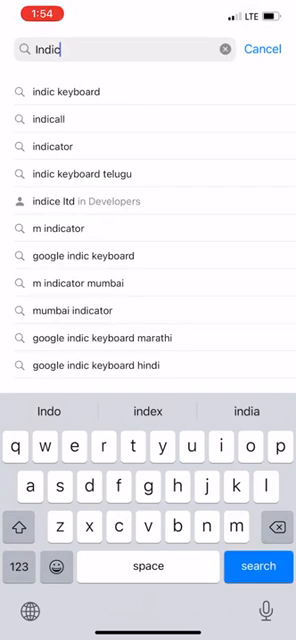